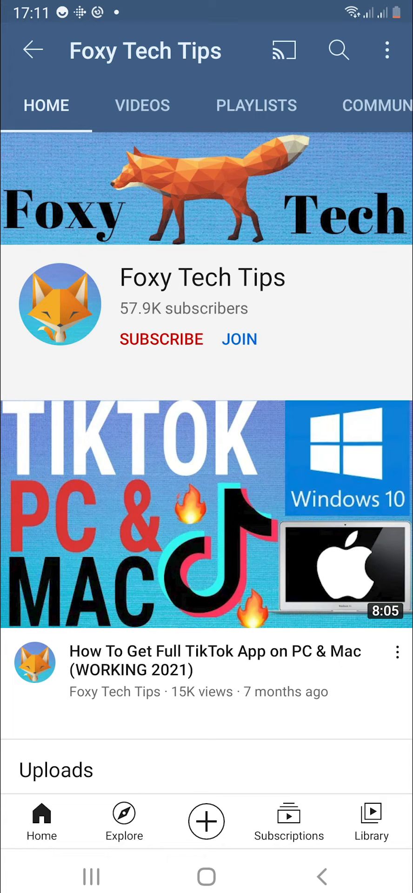
- Leave the Foxy Tech Tips YouTube channel page with the Home key
key("home")
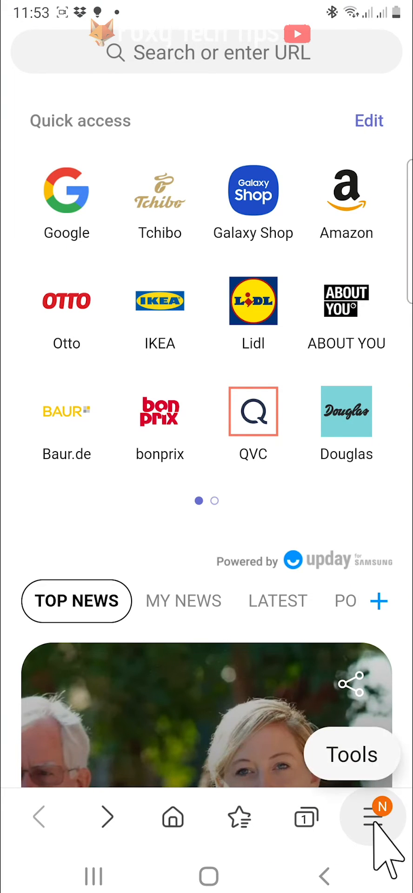
- Open History from Samsung Internet's Tools menu
left_click(371, 822)
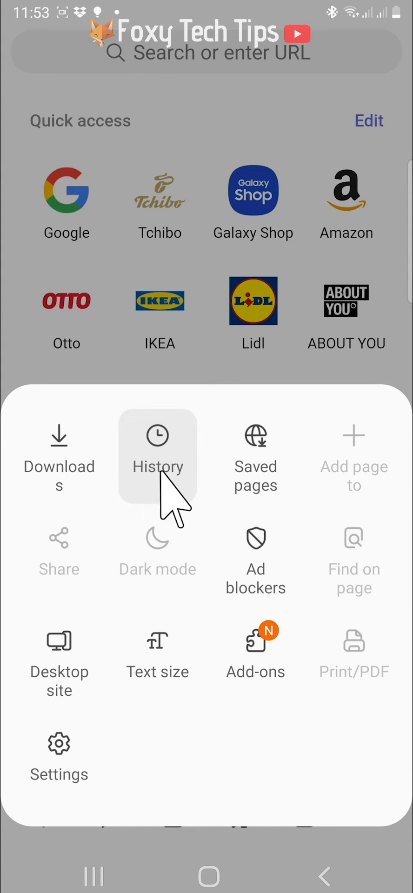
left_click(157, 467)
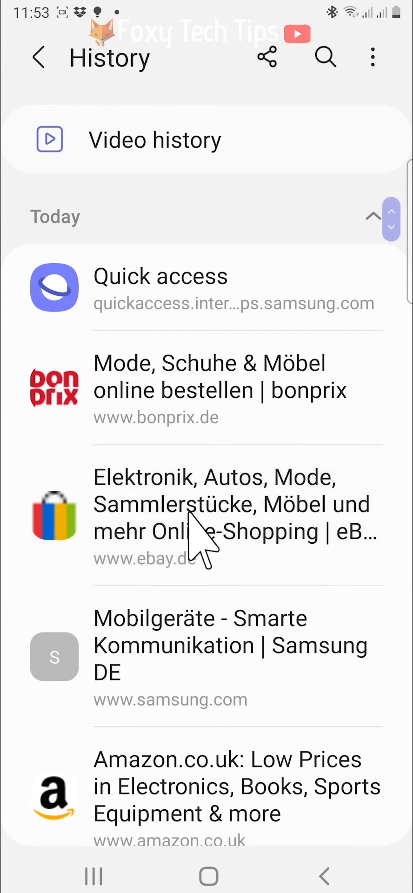
- Select the bonprix, eBay and Google history entries and confirm deleting them
left_click(194, 516)
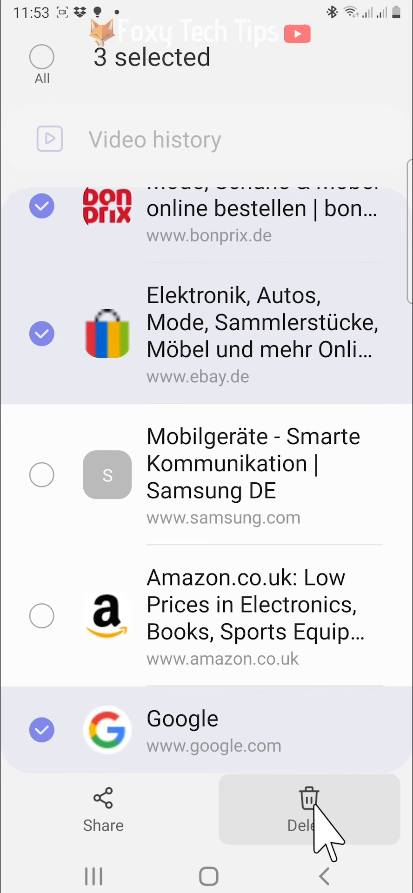
left_click(306, 800)
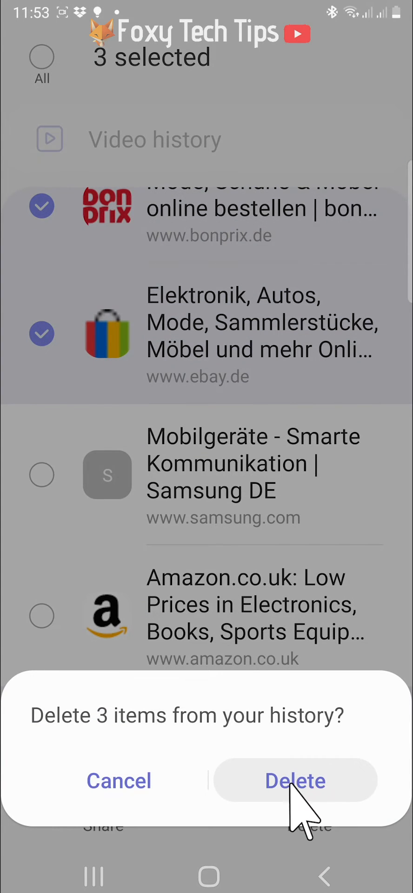
left_click(294, 782)
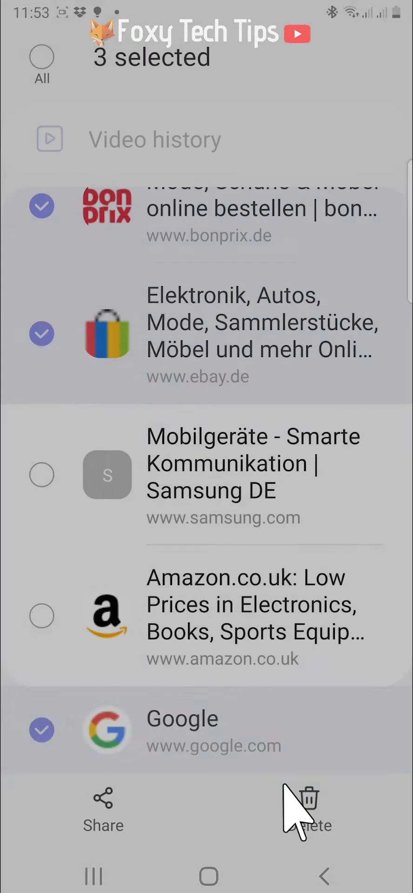
left_click(309, 798)
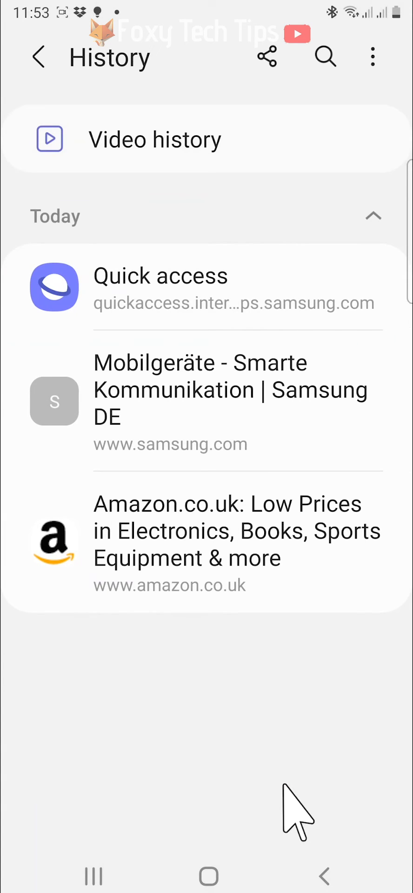
mouse_move(326, 663)
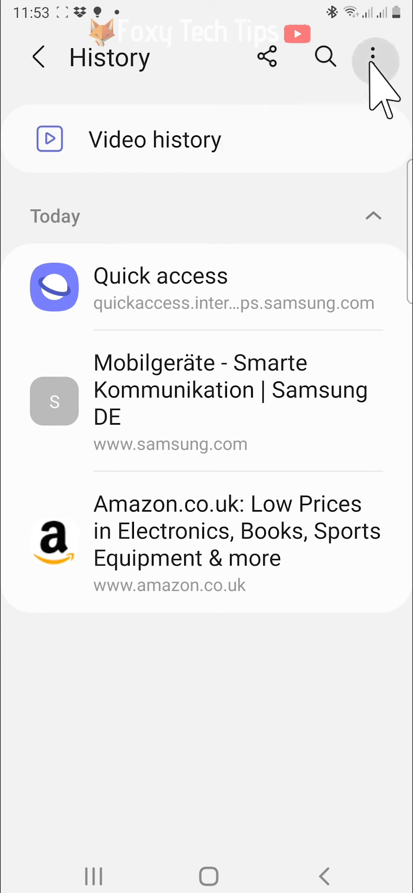
- Clear all remaining browsing history from More options, then view the watched videos list
left_click(372, 53)
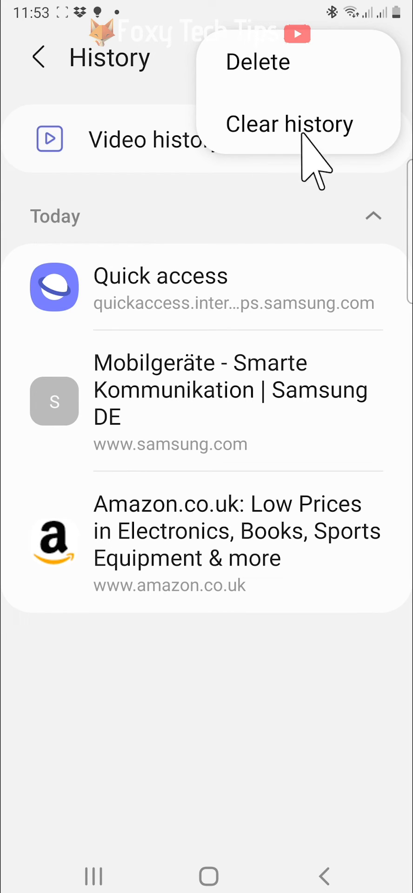
left_click(289, 124)
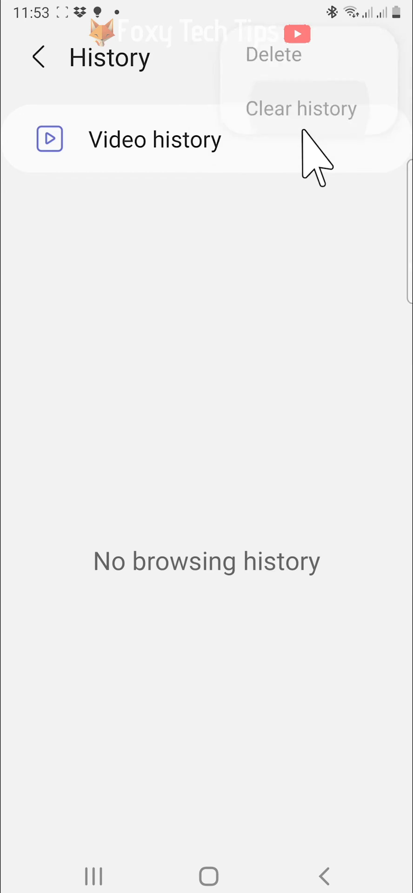
left_click(301, 108)
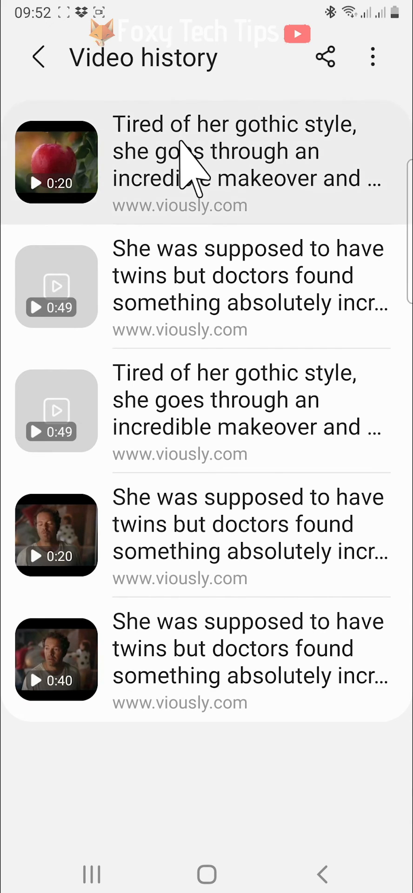
mouse_move(301, 181)
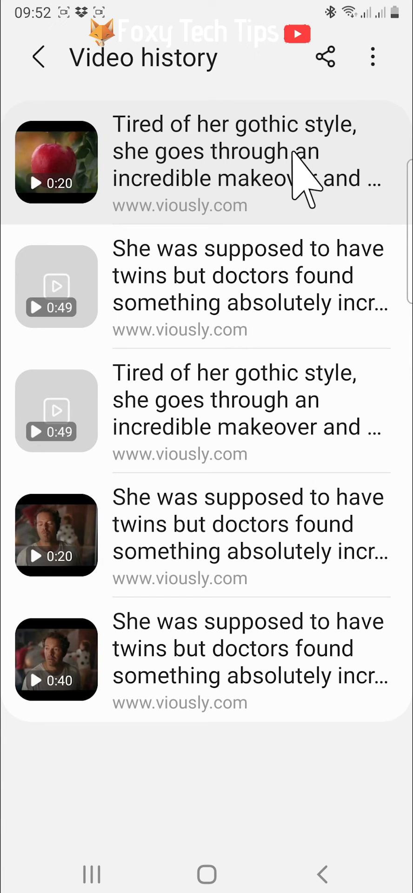
mouse_move(322, 163)
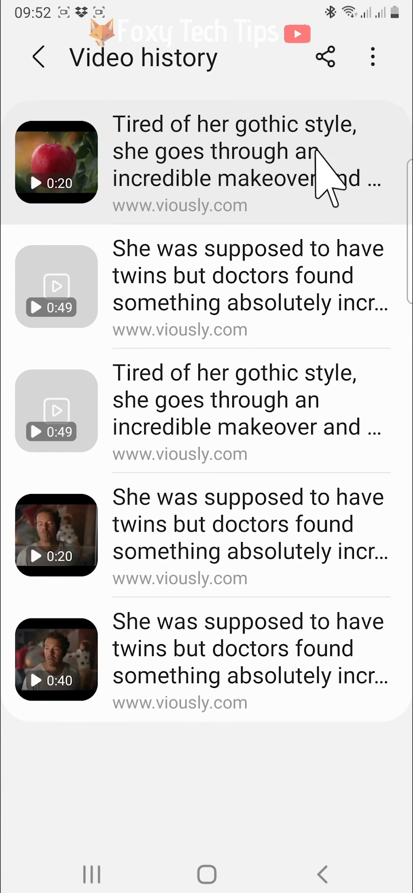
- Open More options on the video history listing five viously.com clips
left_click(373, 57)
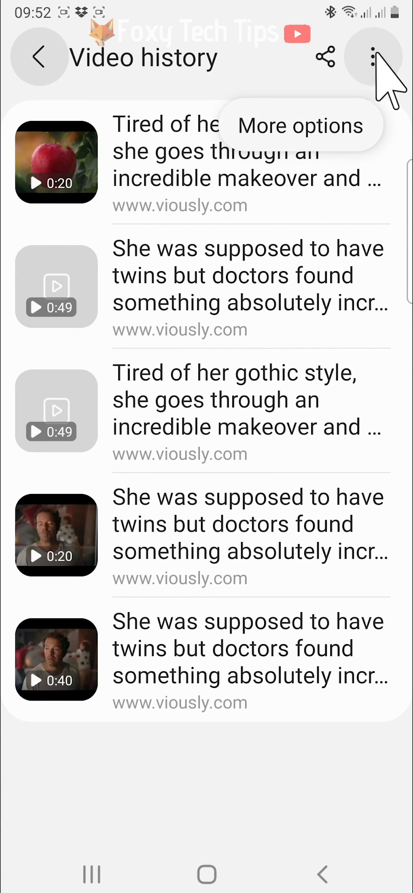
- Clear the five viously.com clips from video history and return to History
left_click(372, 56)
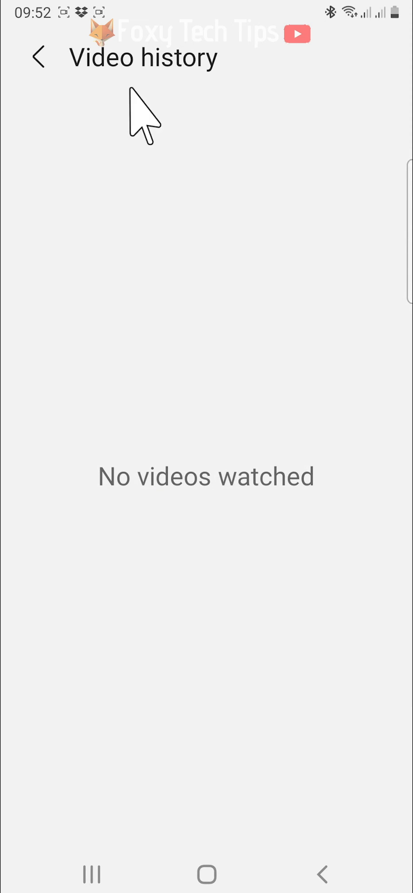
left_click(39, 58)
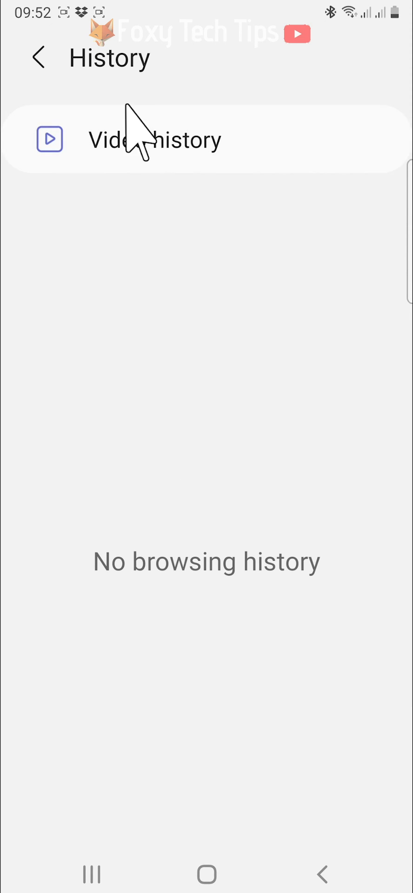